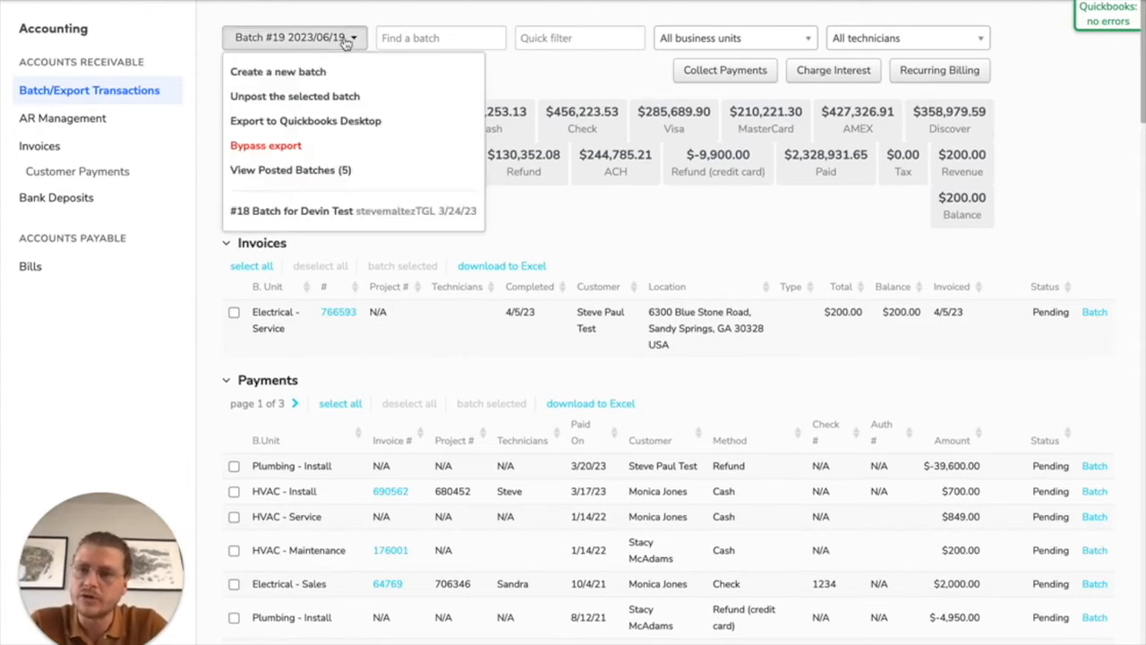
# Create new Batch #20 dated 2023/06/23 from the batch dropdown and confirm it.
pyautogui.click(280, 72)
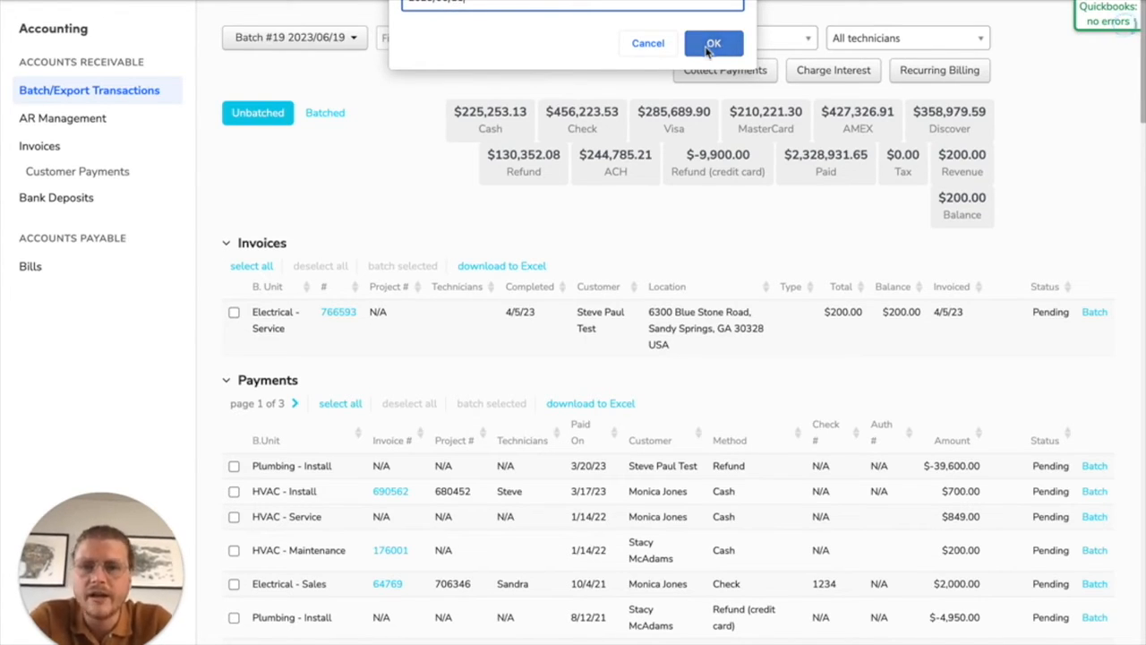
pyautogui.click(713, 43)
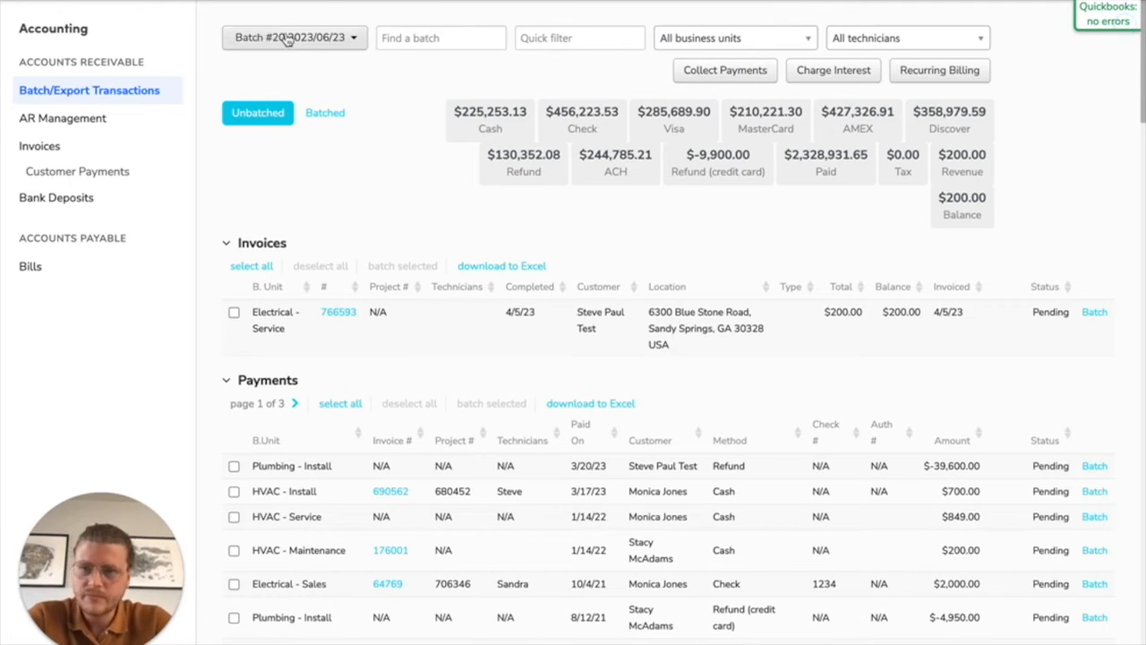
pyautogui.click(294, 37)
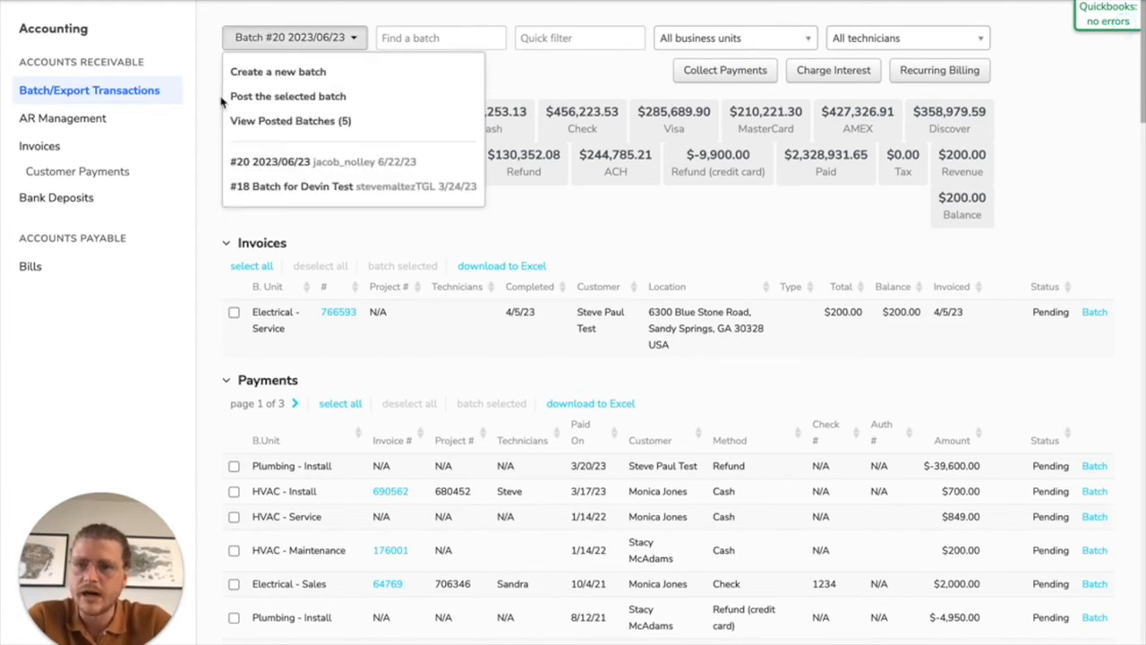
pyautogui.moveTo(410, 80)
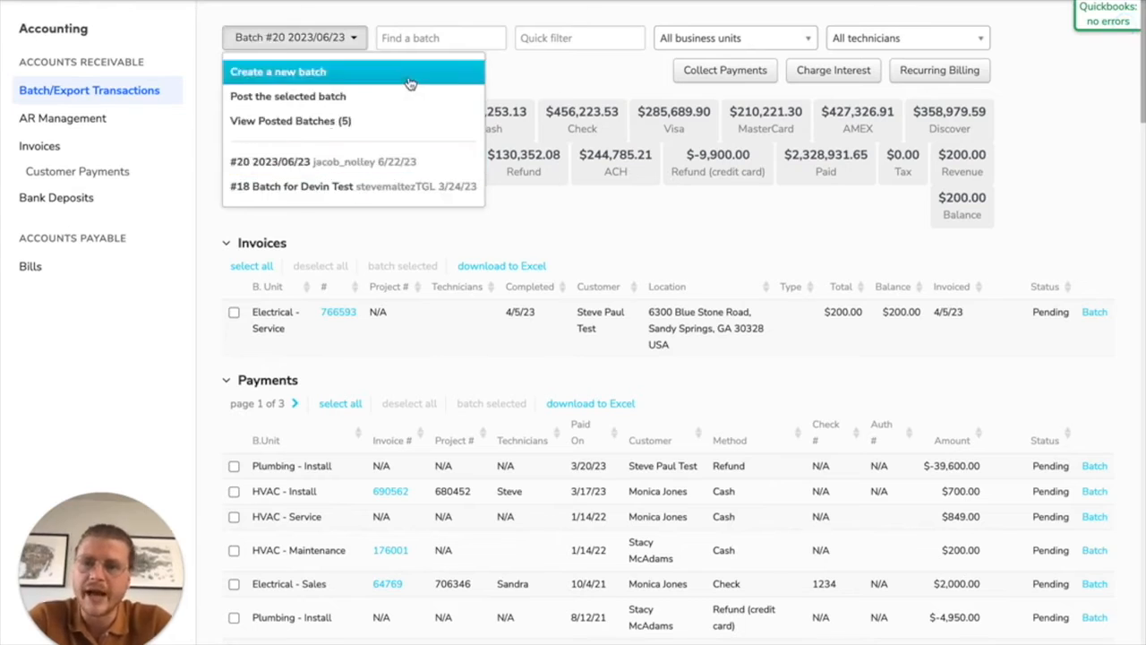
pyautogui.click(294, 37)
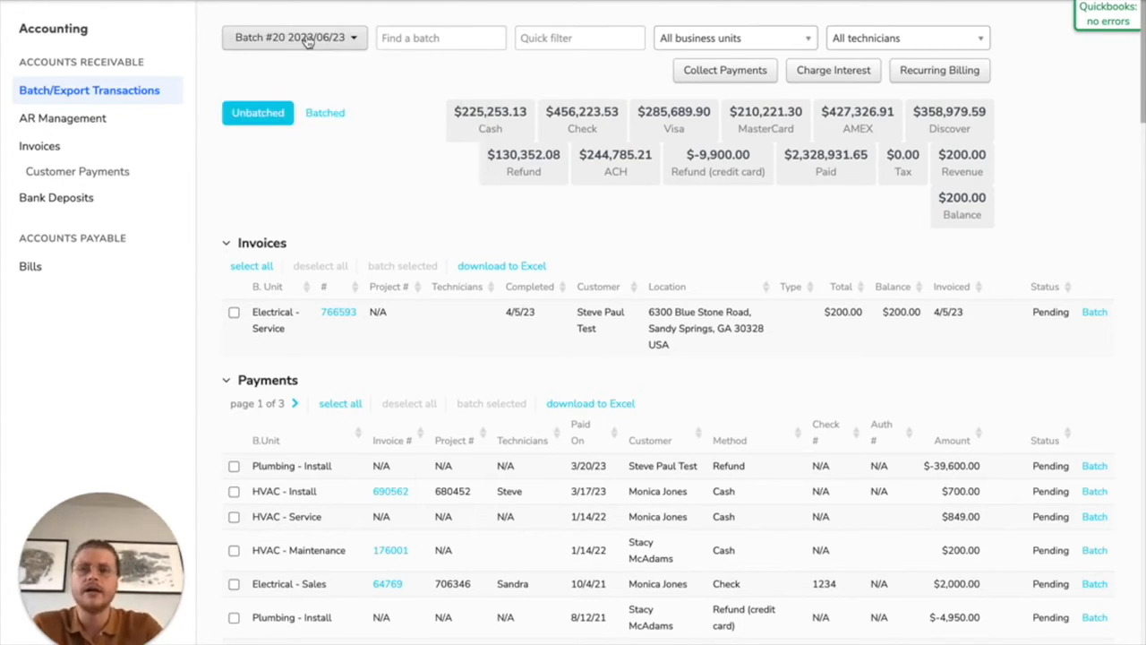
pyautogui.moveTo(551, 340)
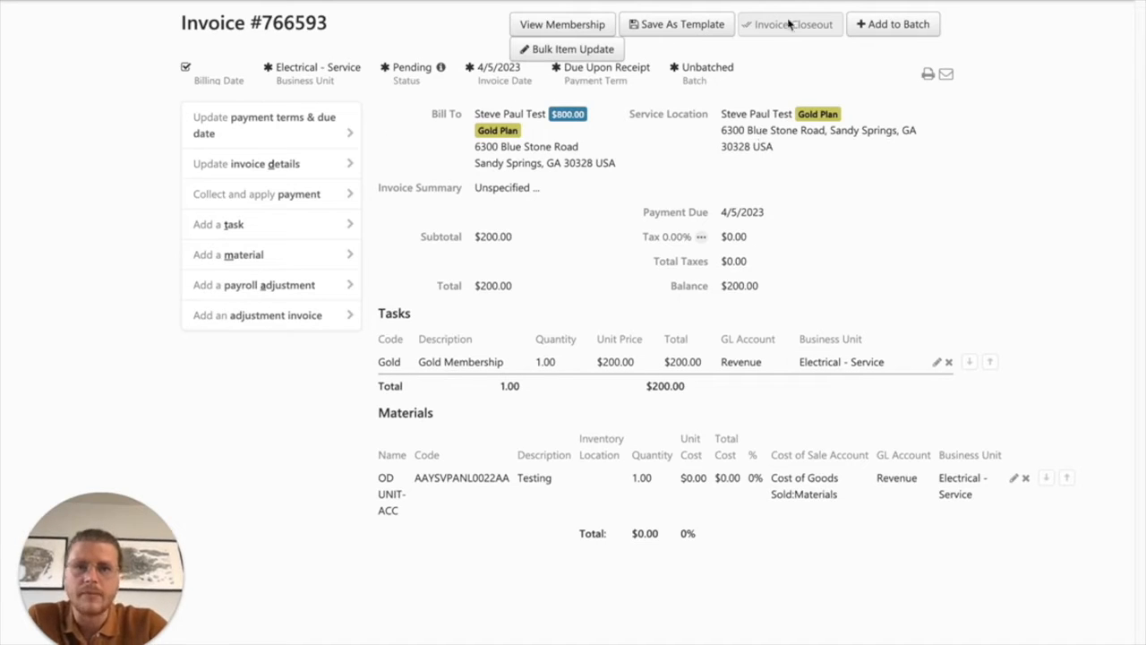
# Add invoice #766593 to Batch #20 2023/06/23 and save.
pyautogui.click(894, 25)
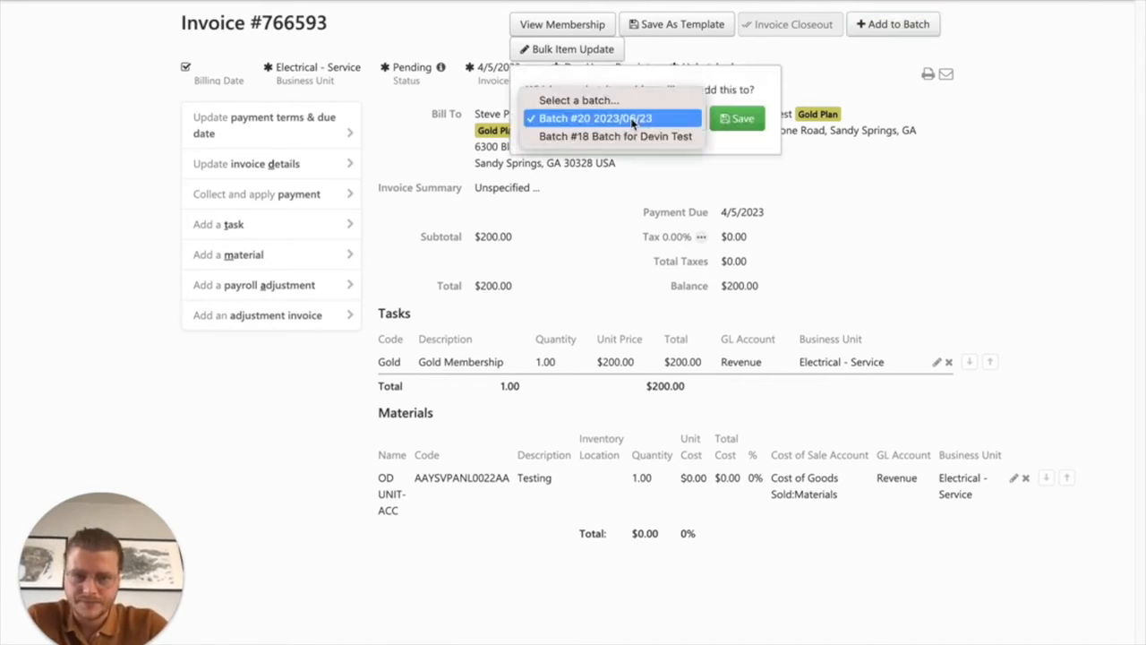
pyautogui.click(616, 118)
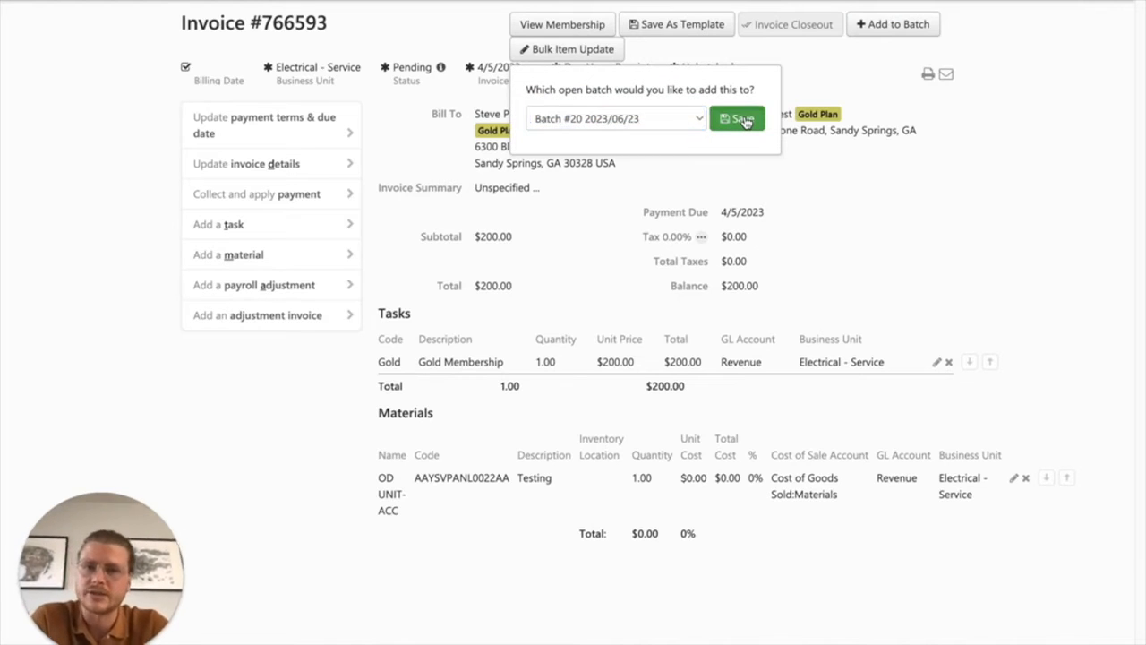
pyautogui.click(738, 119)
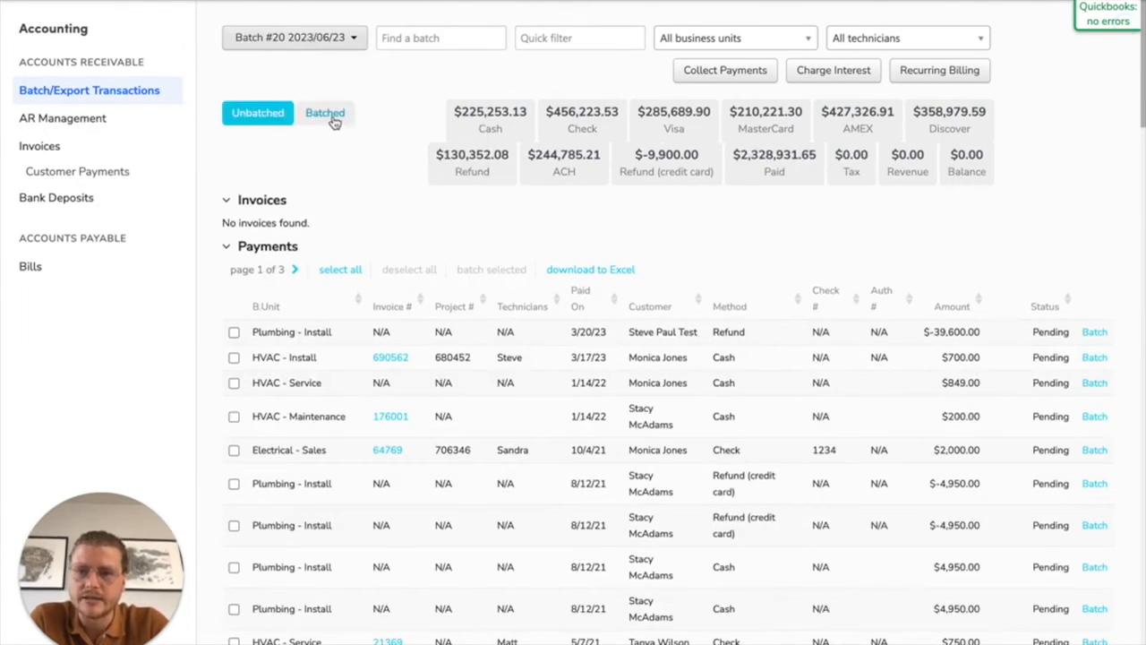
# Show Batch #20's batched transactions listing invoice #766593 for $200.00, Pending.
pyautogui.click(326, 113)
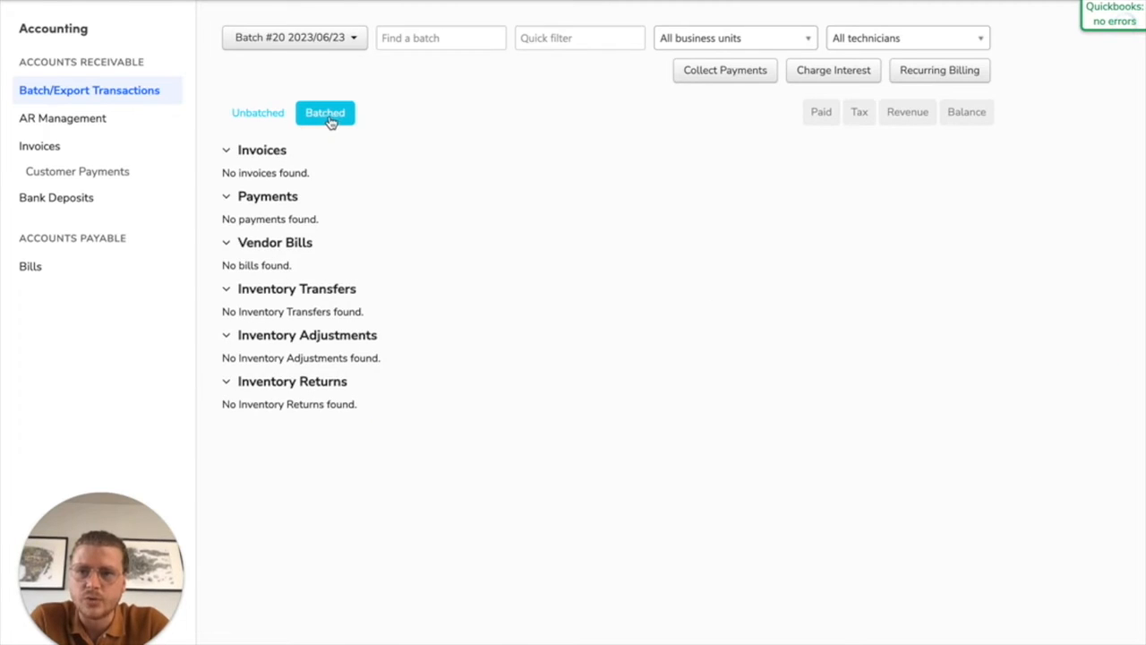
pyautogui.click(324, 111)
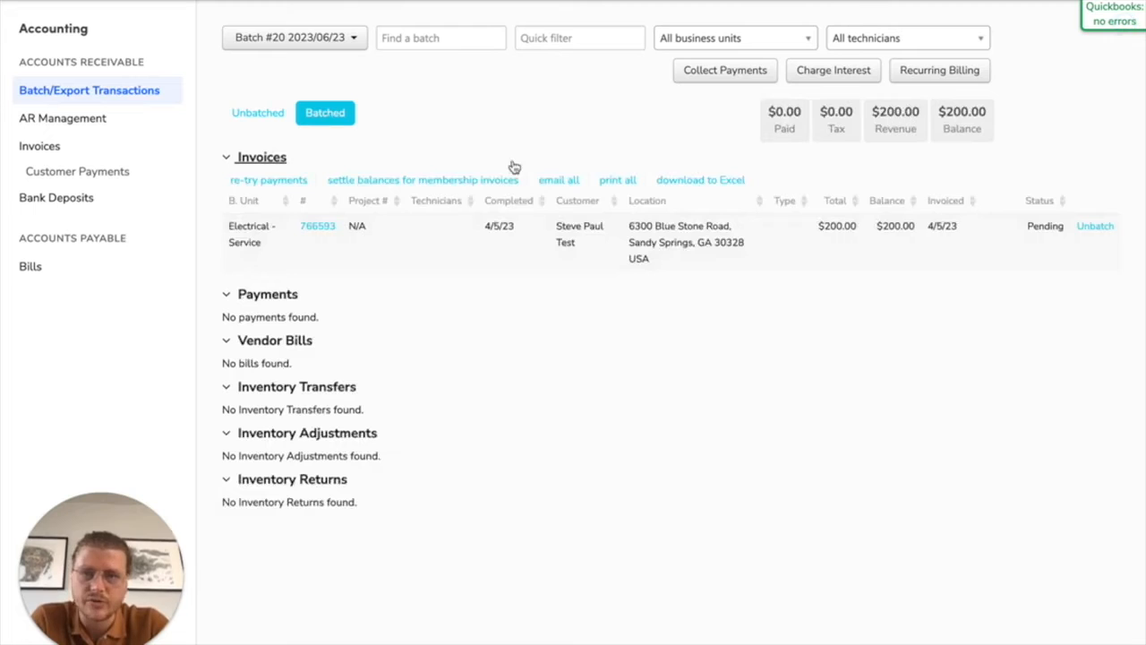
pyautogui.click(293, 38)
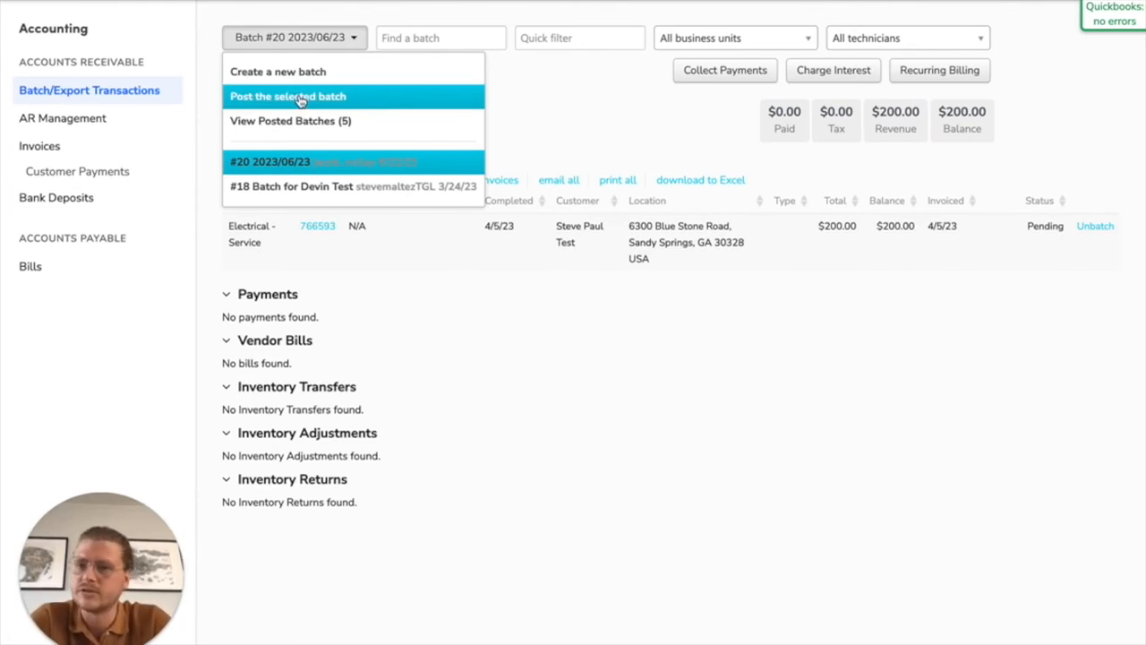
# Post Batch #20 so invoice #766593 shows status Posted.
pyautogui.click(286, 96)
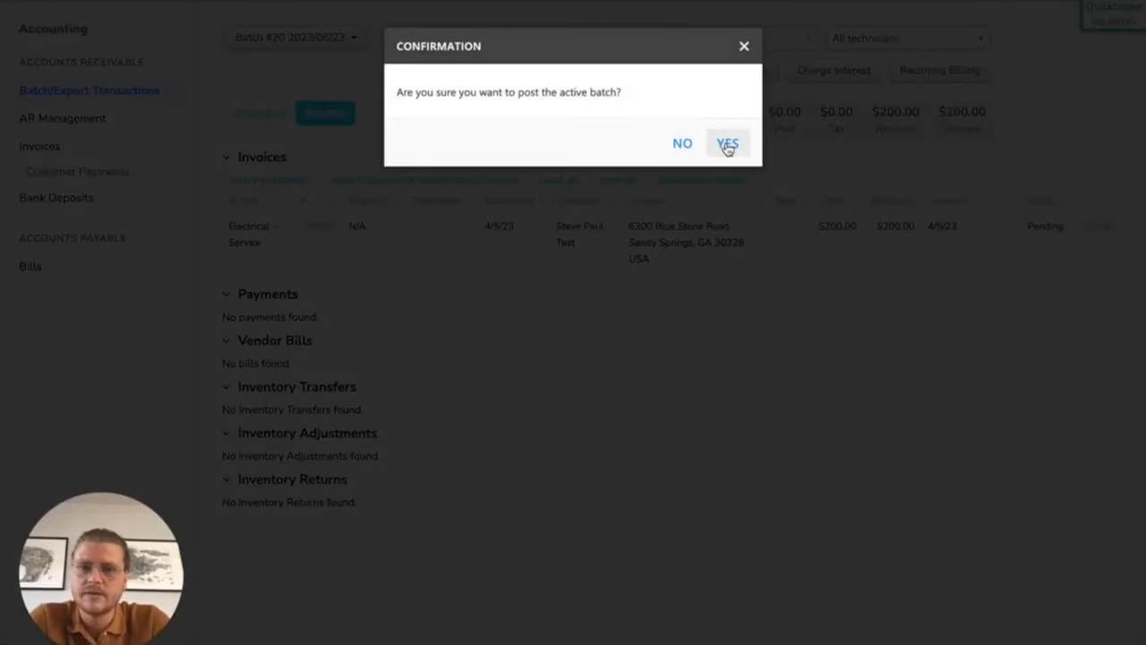
pyautogui.click(727, 144)
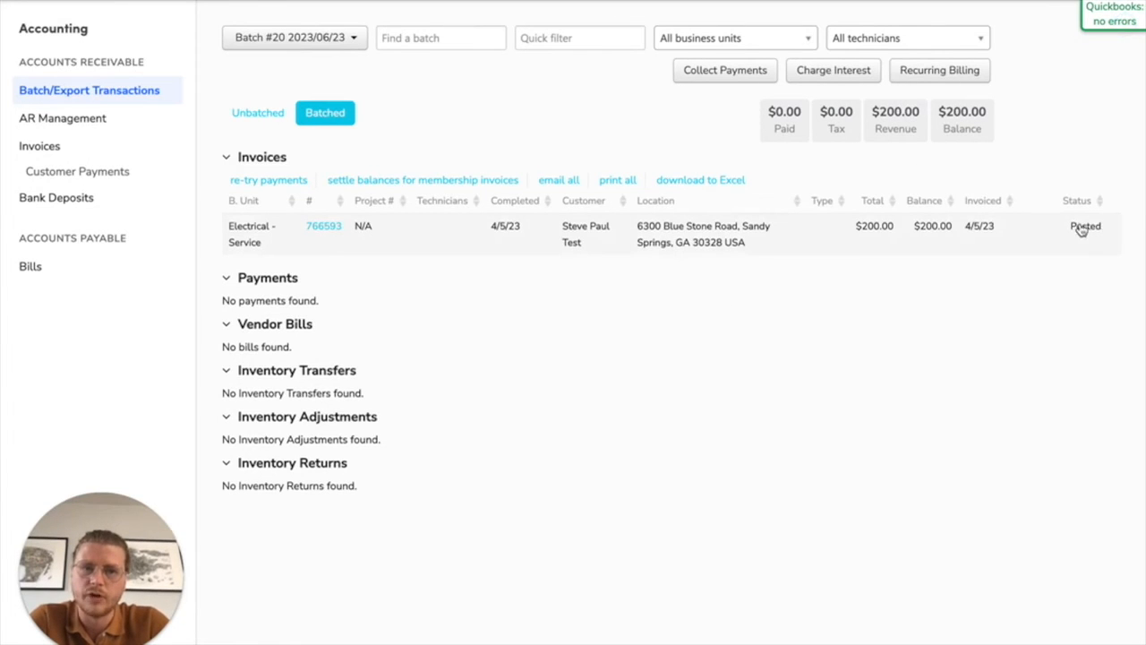
pyautogui.moveTo(1057, 240)
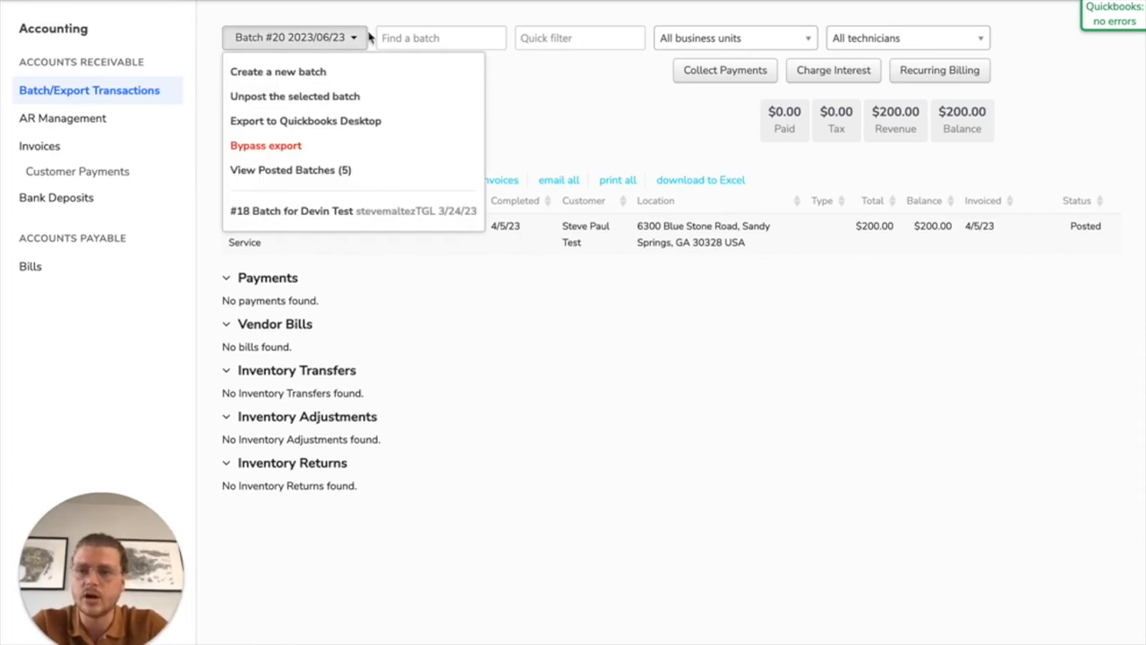
pyautogui.moveTo(304, 121)
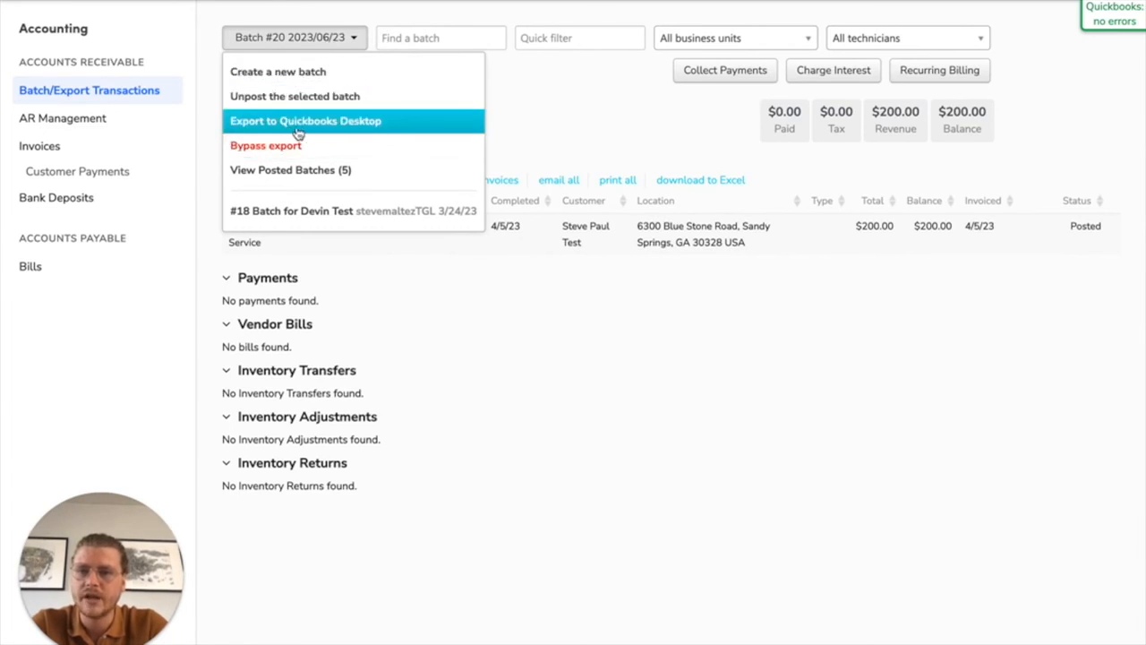
pyautogui.moveTo(393, 129)
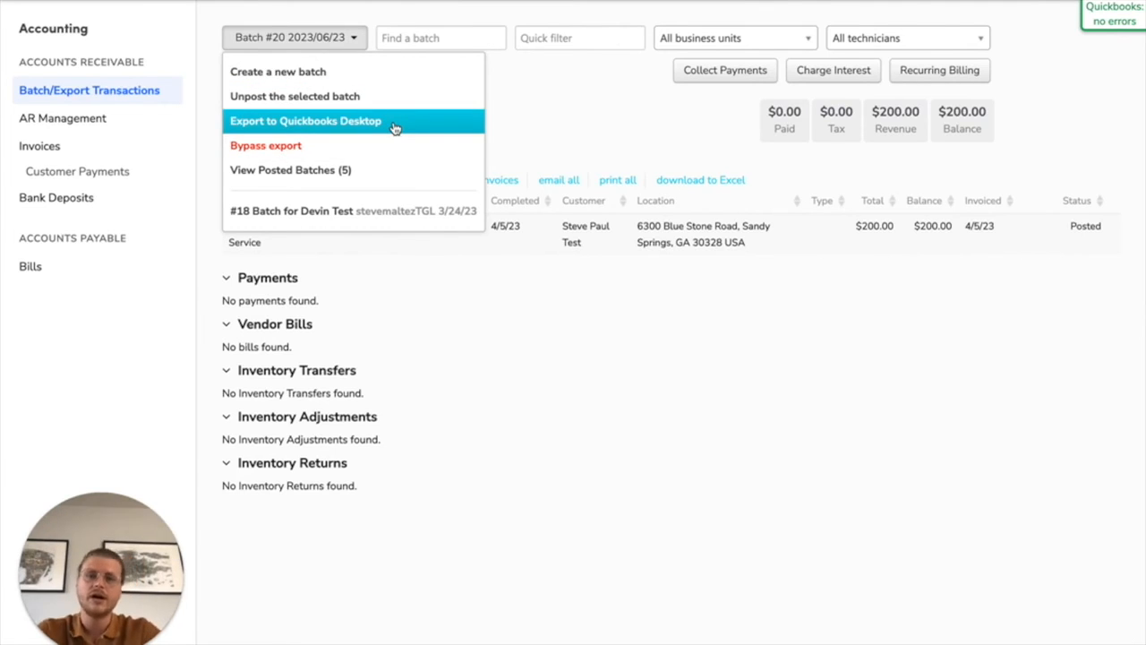
pyautogui.click(305, 121)
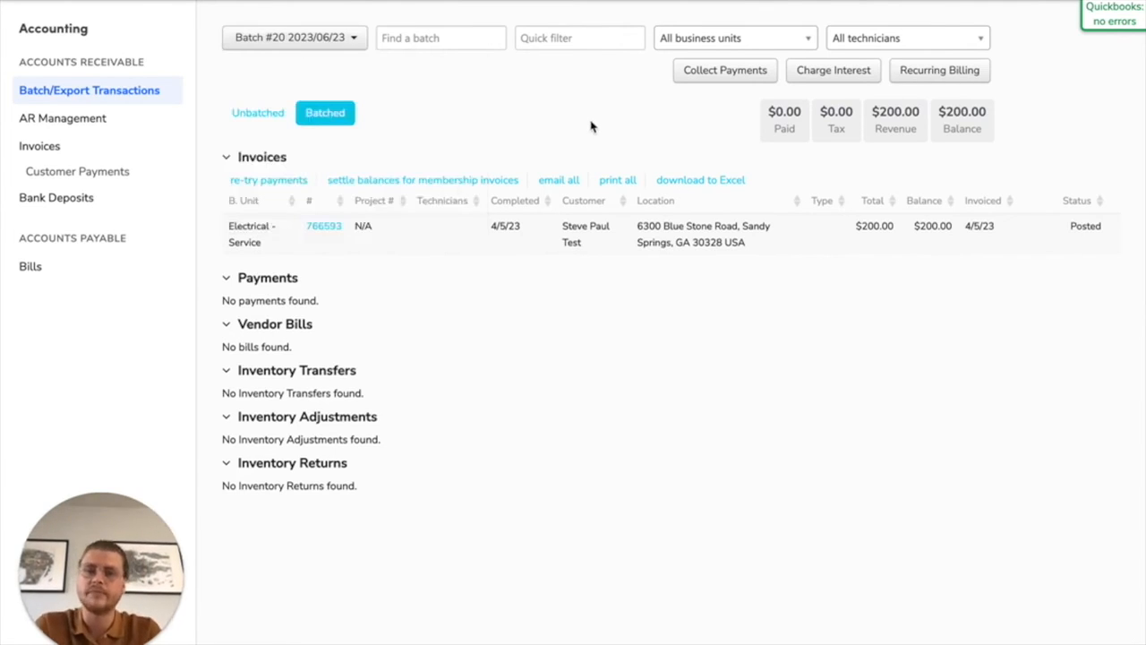